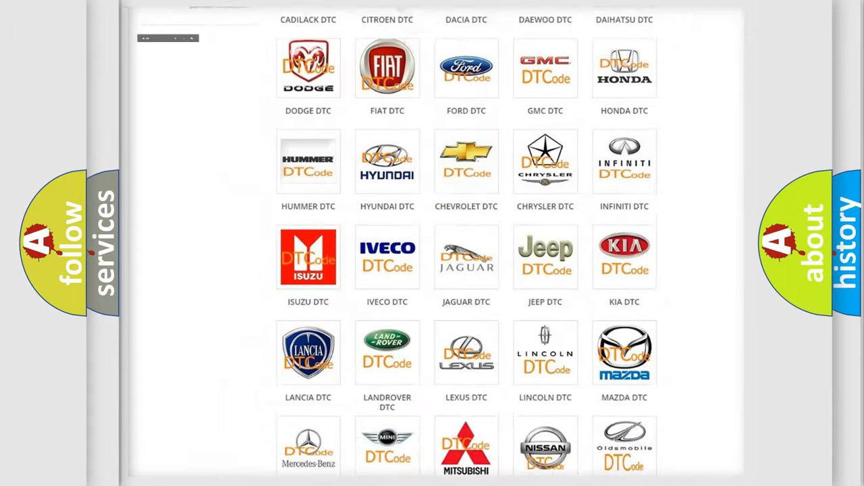
Step: Open the Infiniti DTC listing from the car-brand grid and review its B-series fault code subcategories
{"action": "scroll", "scroll_direction": "up", "scroll_amount": 3}
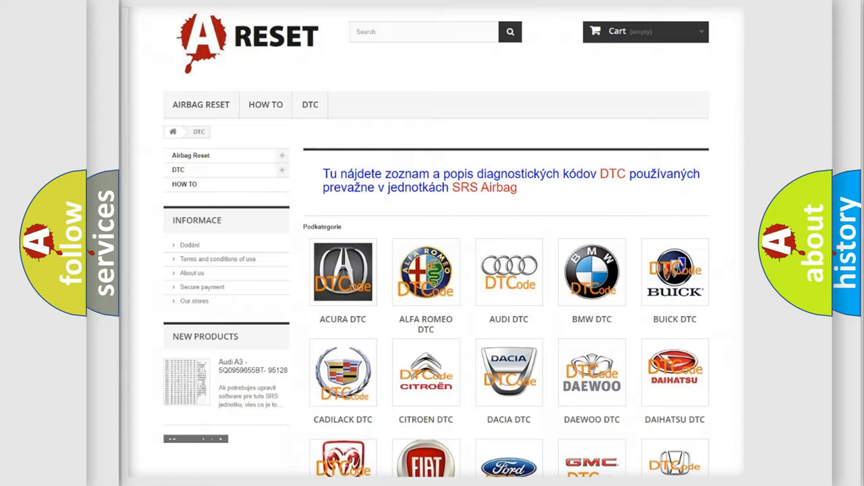
{"action": "scroll", "scroll_direction": "down", "scroll_amount": 3}
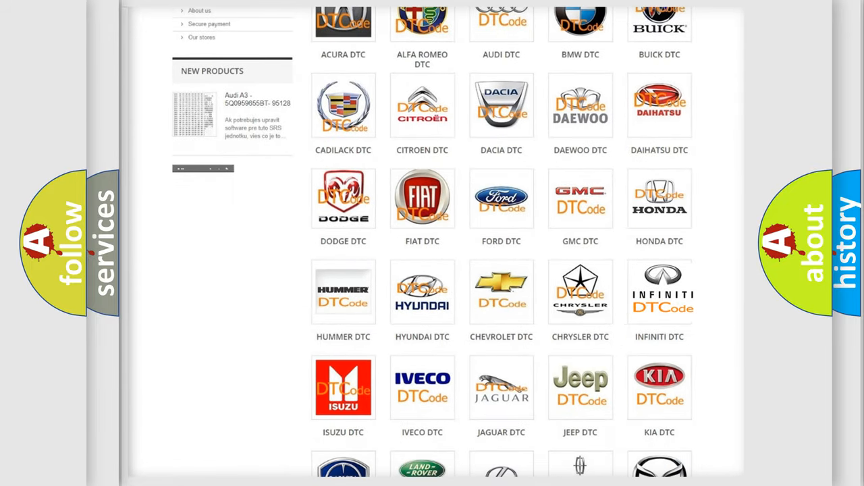
{"action": "left_click", "coordinate": [658, 291]}
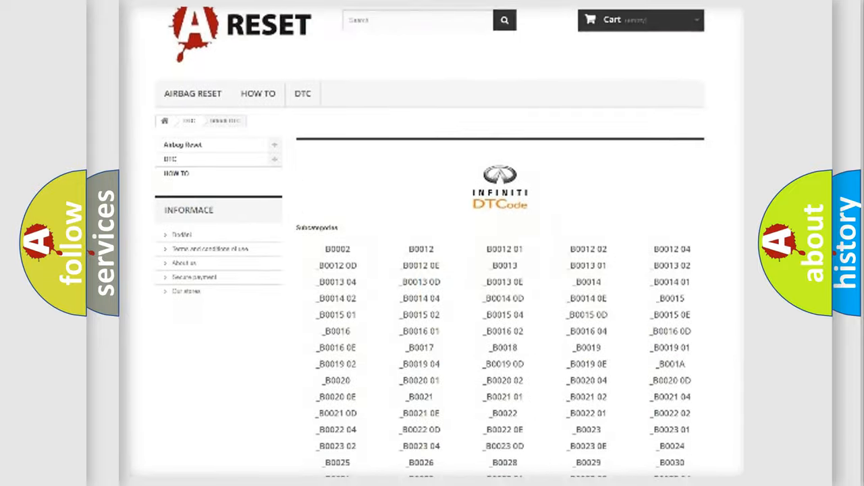
{"action": "scroll", "scroll_direction": "down", "scroll_amount": 3}
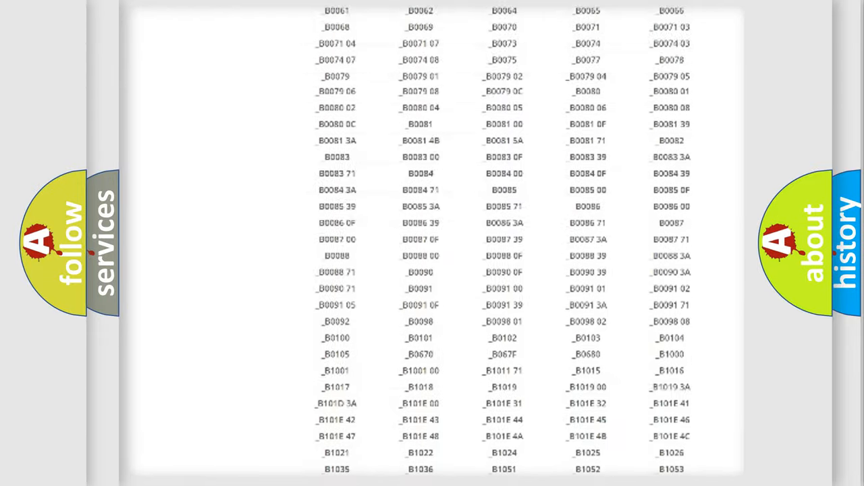
{"action": "scroll", "scroll_direction": "up", "scroll_amount": 3}
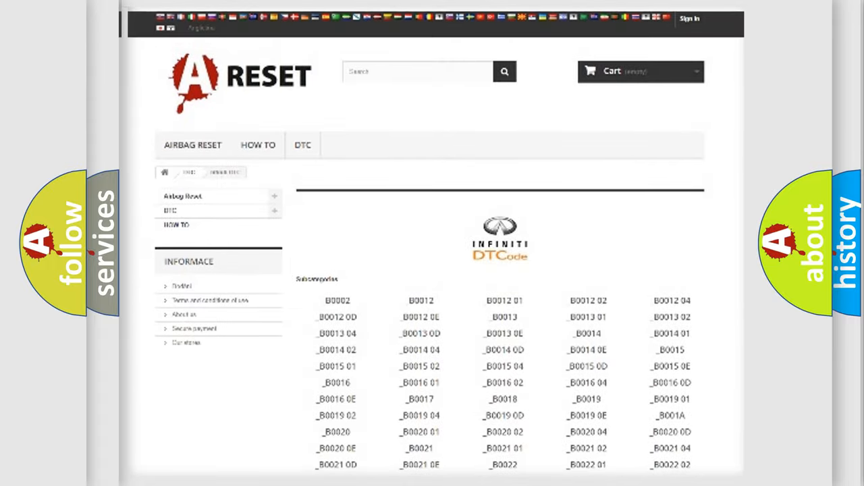